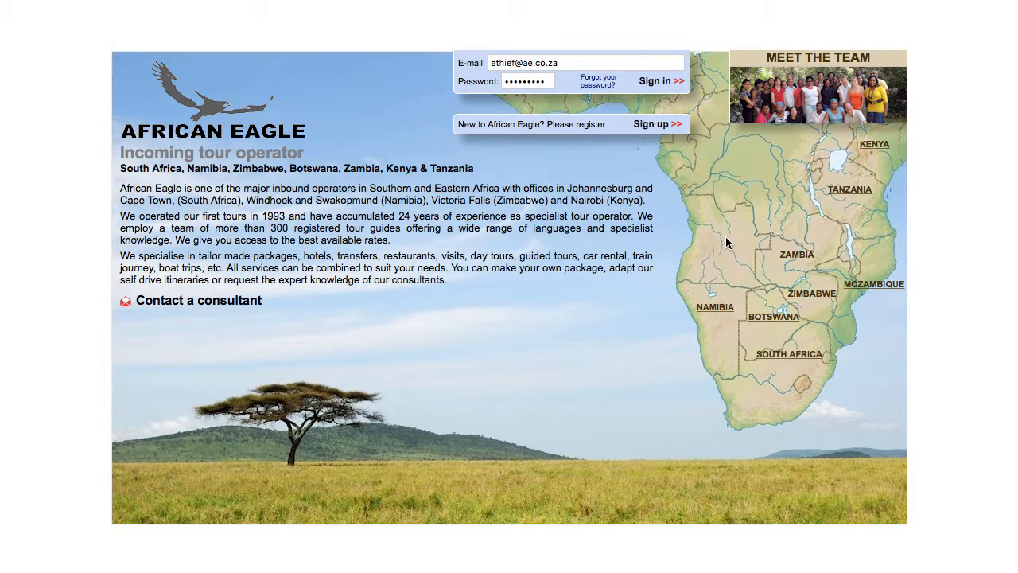
# Step: Sign in to African Eagle to reach the Manage your projects page
pyautogui.click(654, 79)
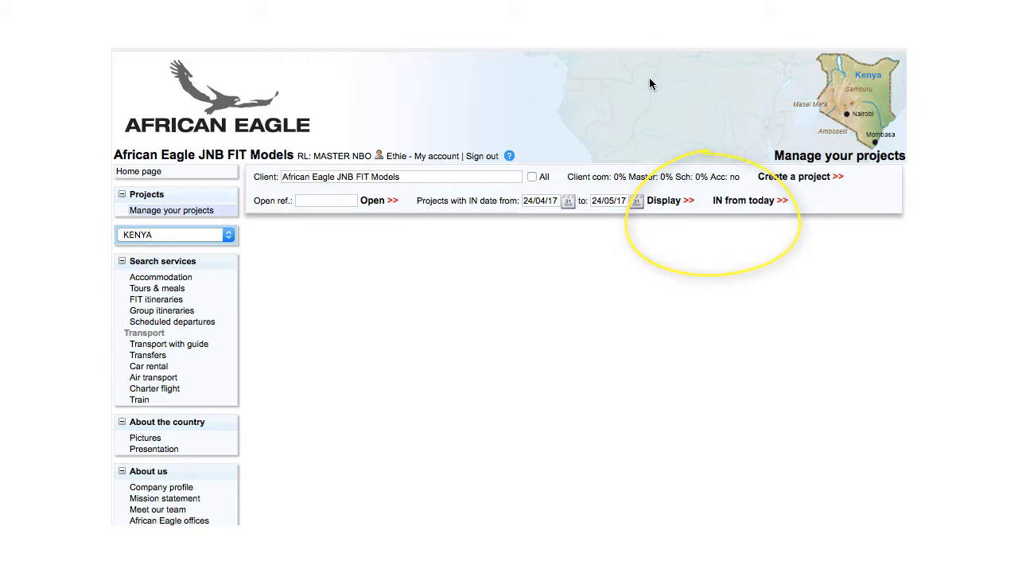
# Step: Search the Client field for 'safaris' with the All option ticked to include inactive clients
pyautogui.click(398, 176)
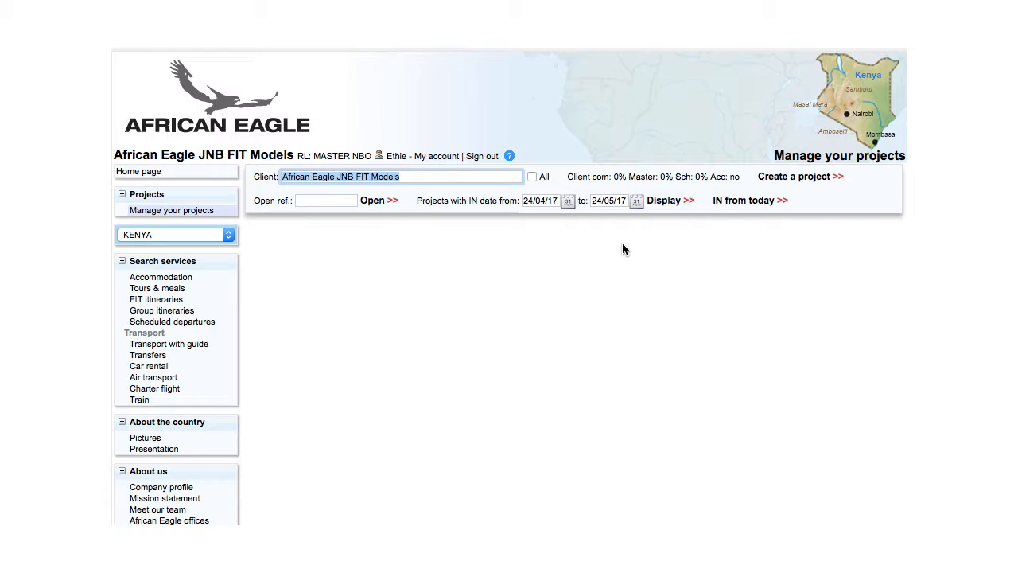
pyautogui.write('safaris')
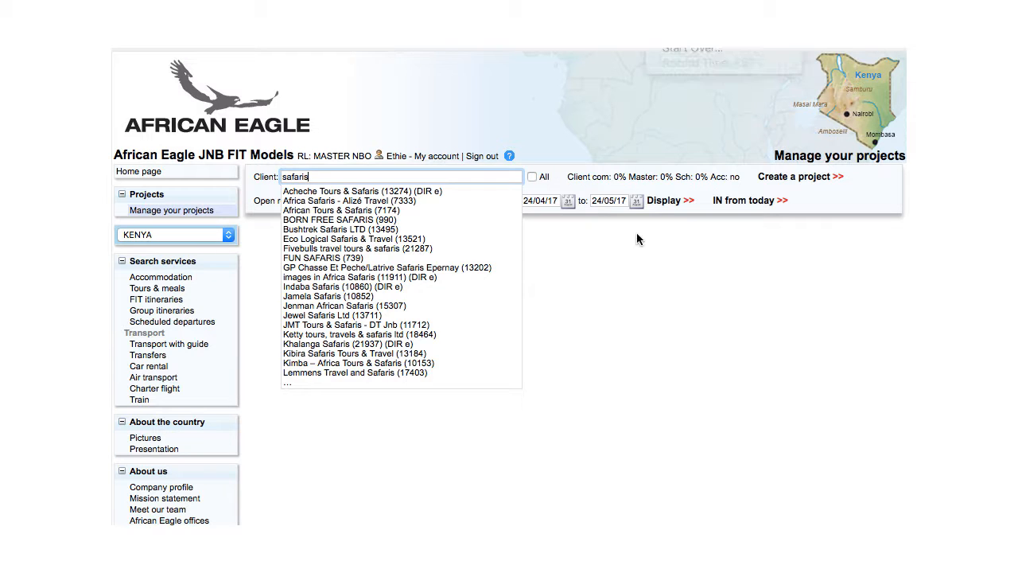
pyautogui.moveTo(341, 210)
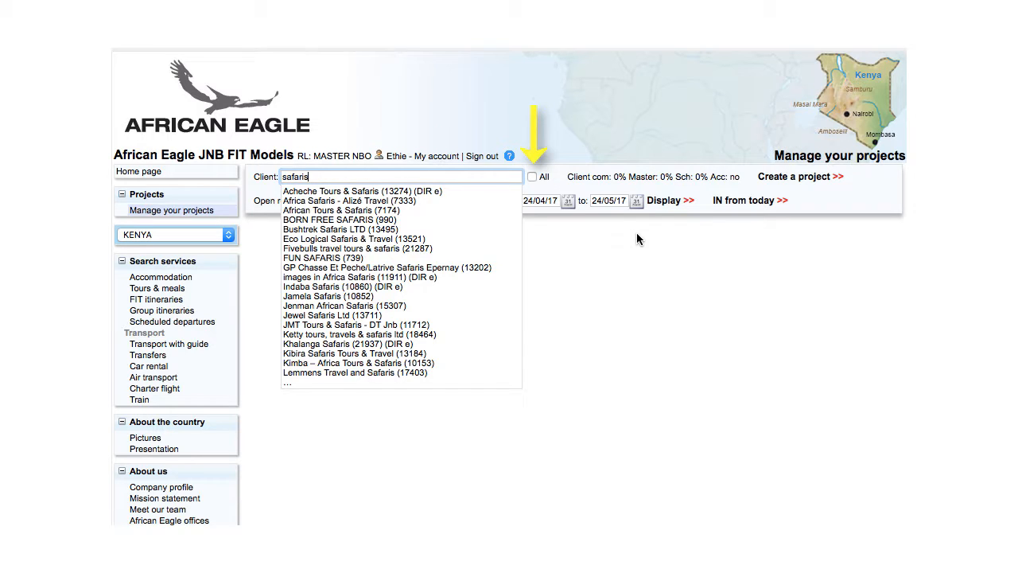
pyautogui.click(531, 175)
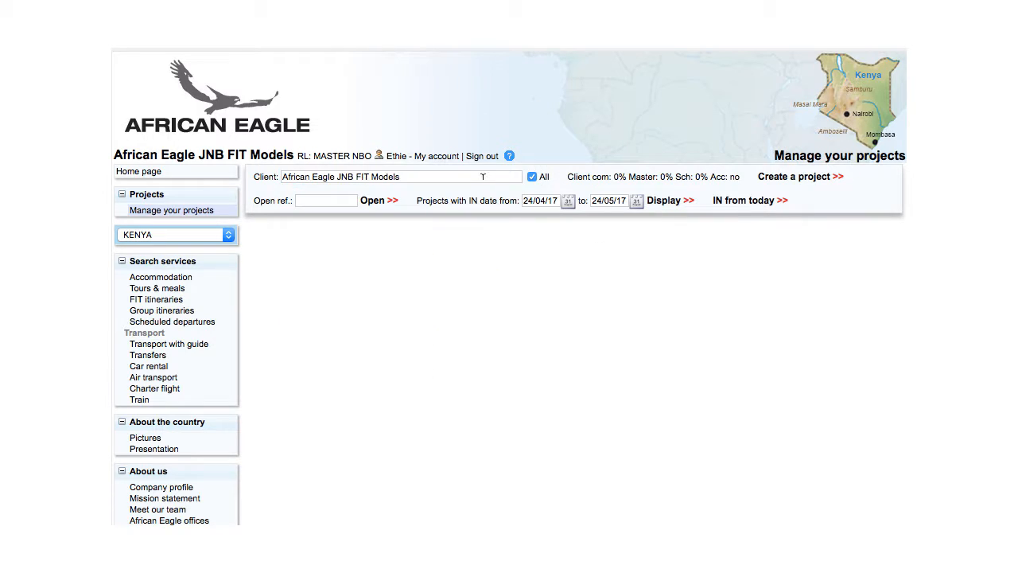
pyautogui.write('saf')
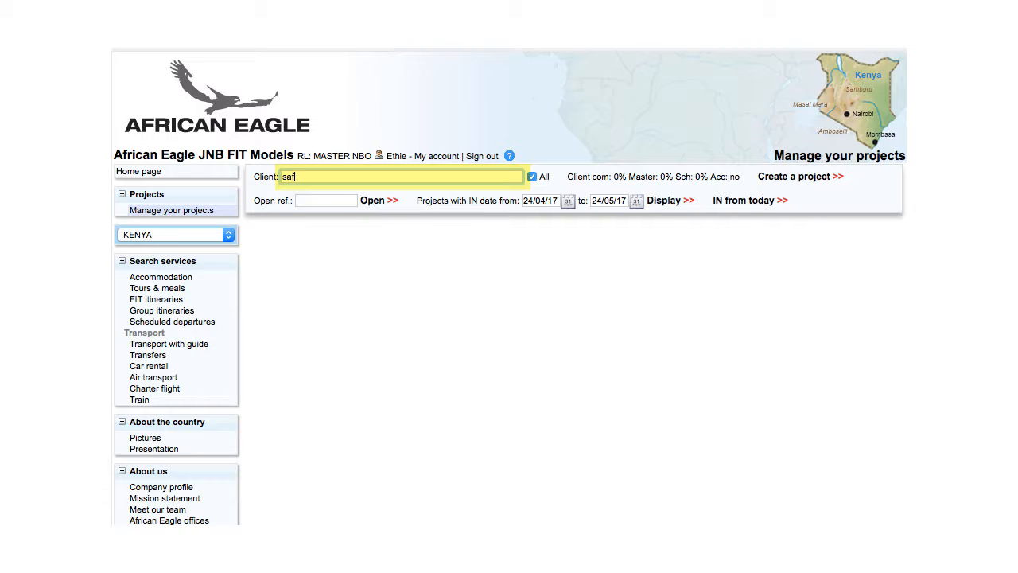
pyautogui.write('aris')
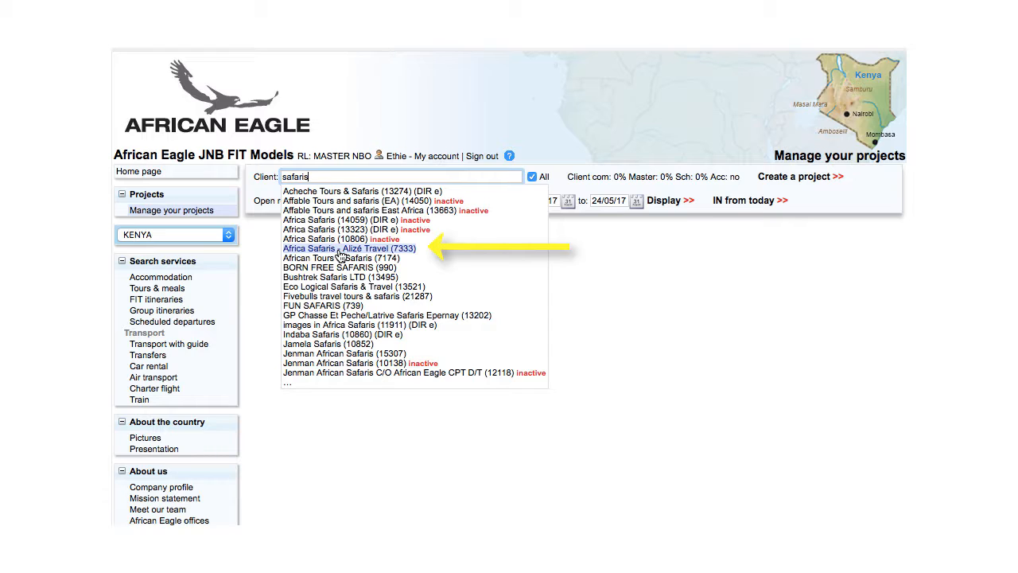
# Step: Select Africa Safaris - Alizé Travel as client, start a new project, and return with Back
pyautogui.click(348, 249)
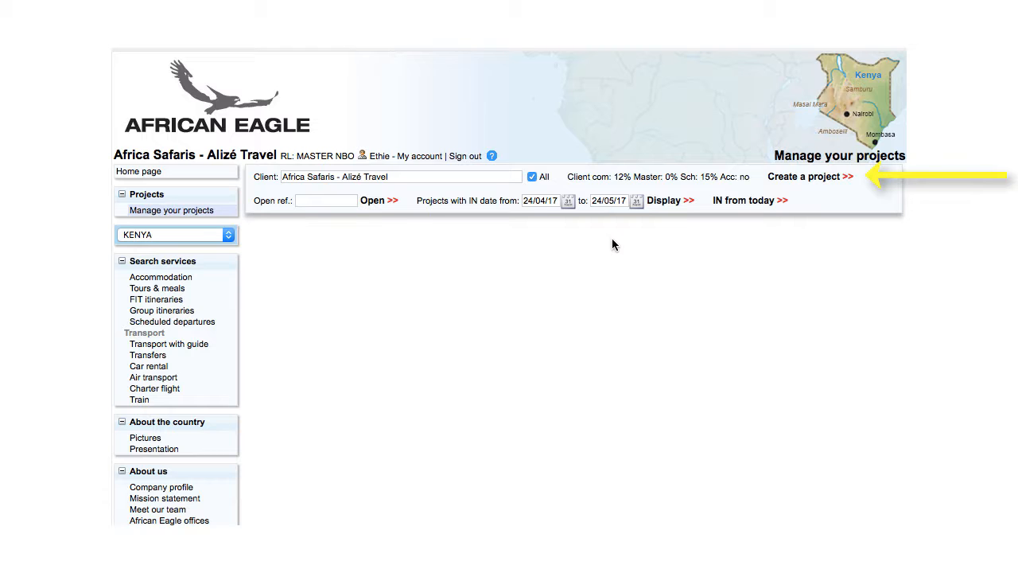
pyautogui.moveTo(814, 226)
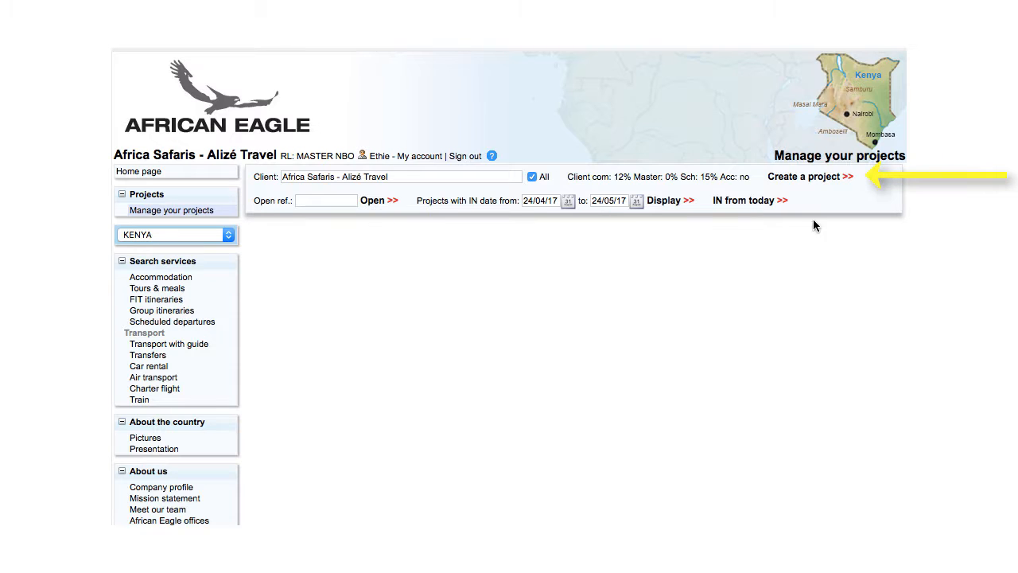
pyautogui.click(805, 175)
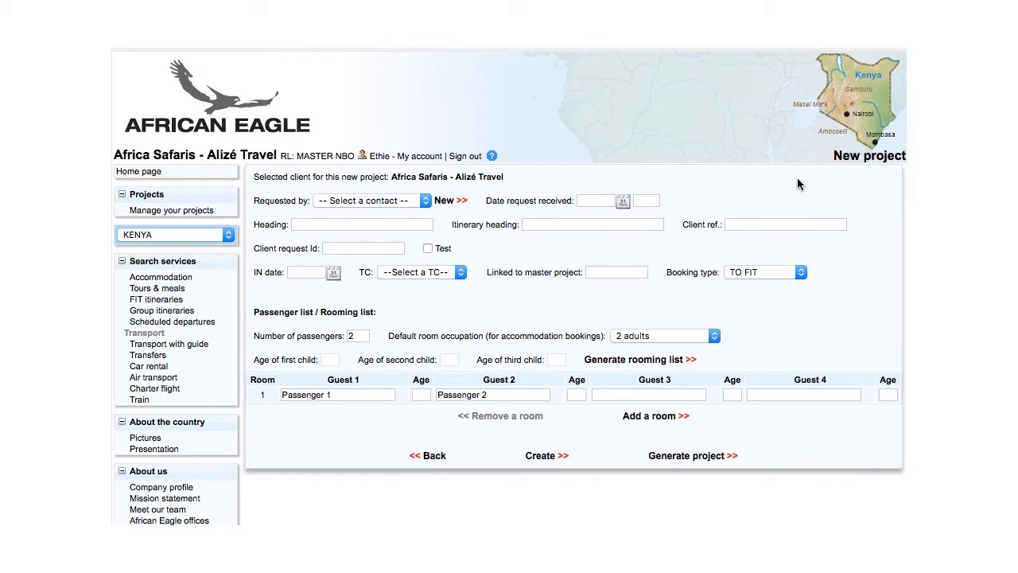
pyautogui.click(172, 210)
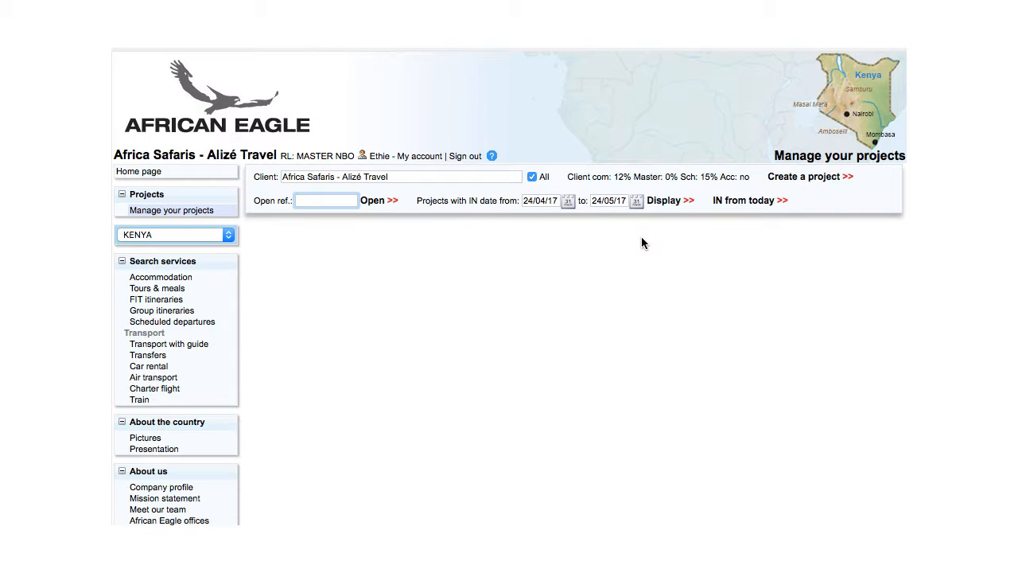
# Step: Enter booking reference 10031959 in Open ref and open that project
pyautogui.write('10031959')
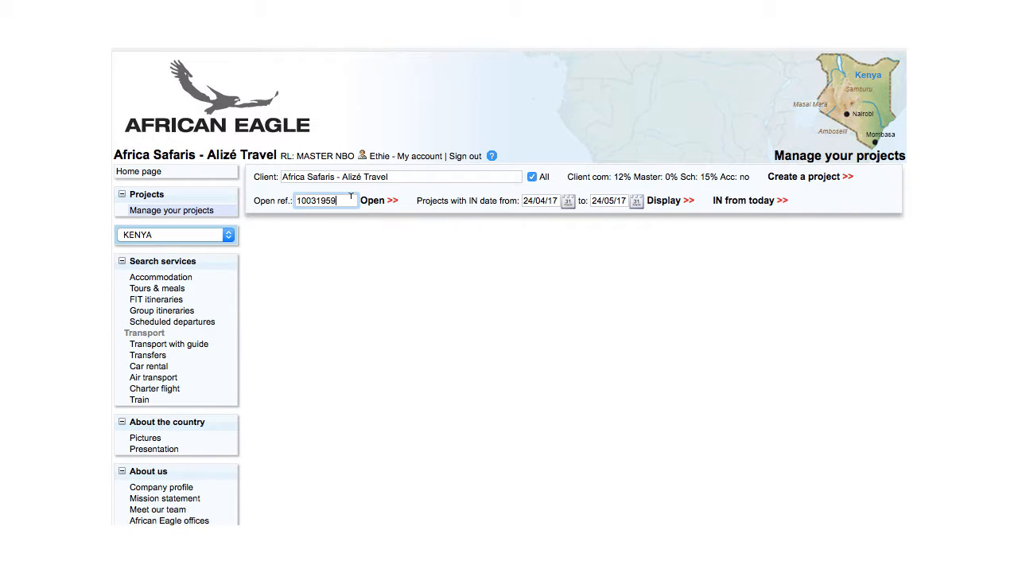
pyautogui.click(372, 201)
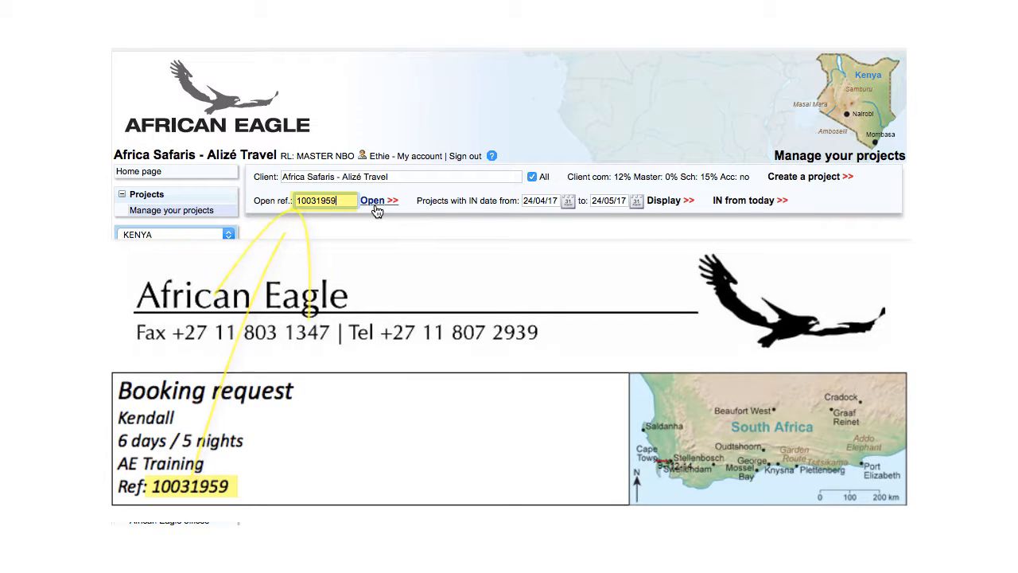
pyautogui.click(372, 200)
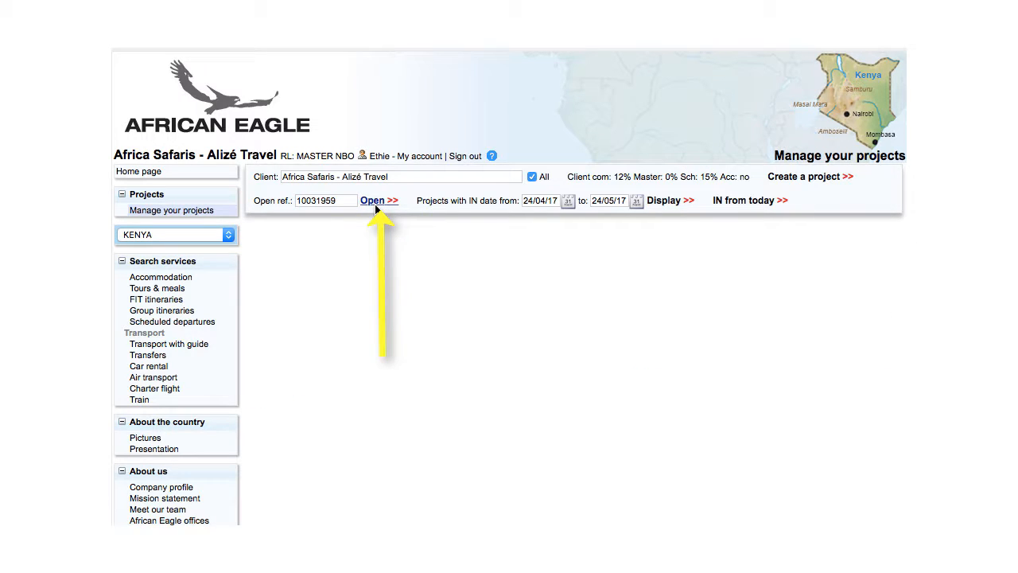
pyautogui.click(372, 200)
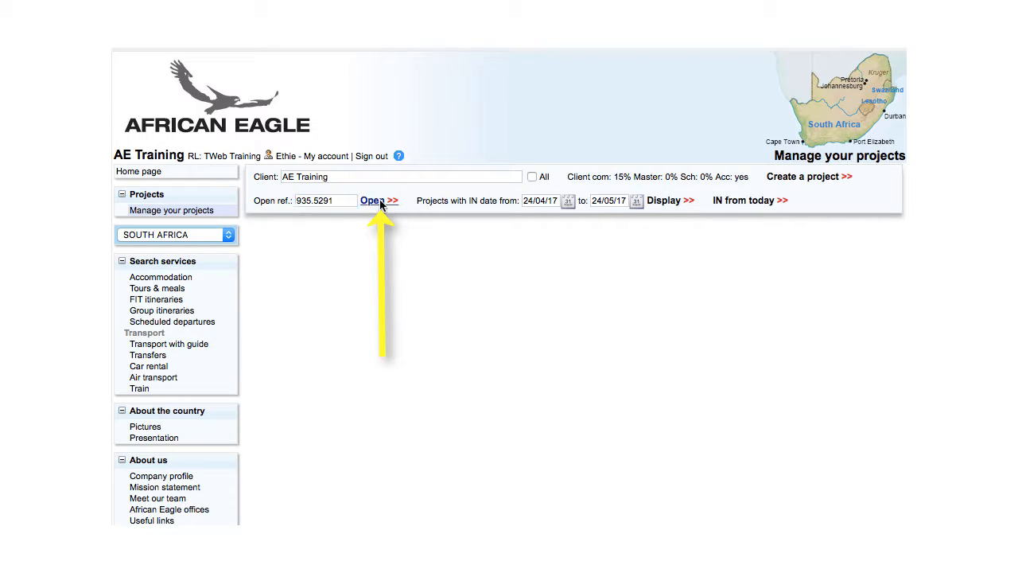
# Step: Open projects 935.5570 and 935.5571 one after another by reference number
pyautogui.click(372, 200)
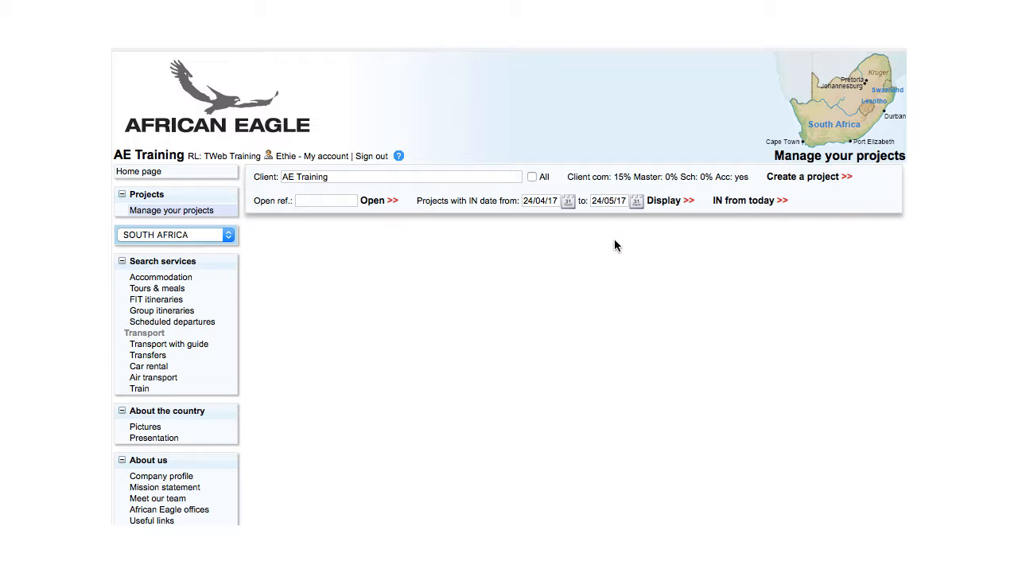
pyautogui.moveTo(591, 248)
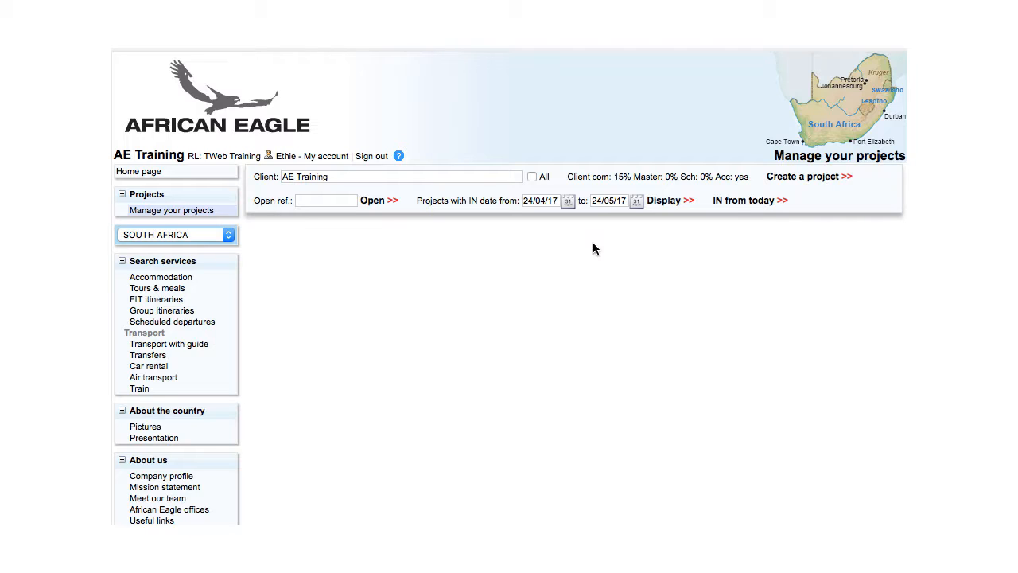
pyautogui.write('935.5570')
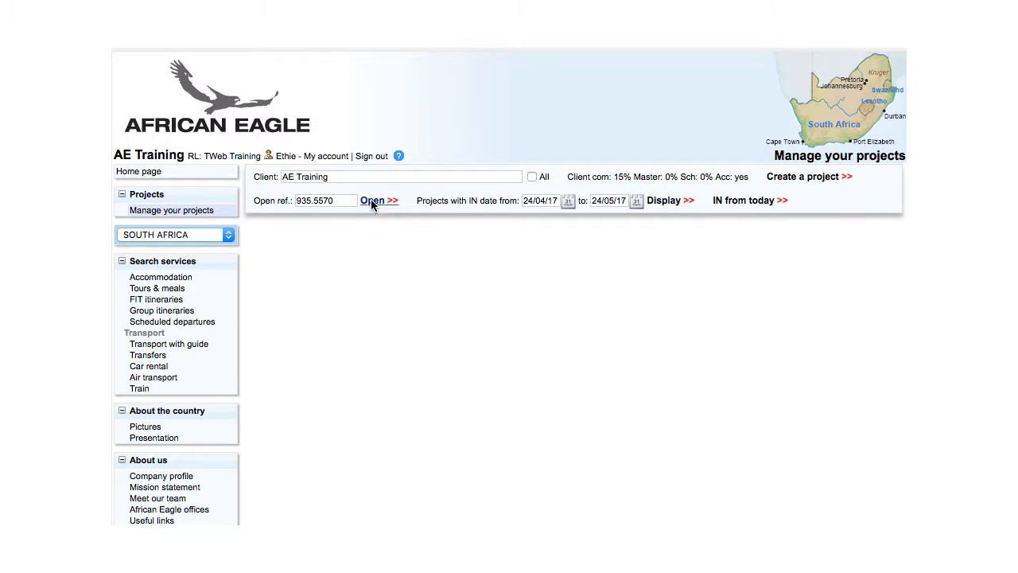
pyautogui.click(372, 201)
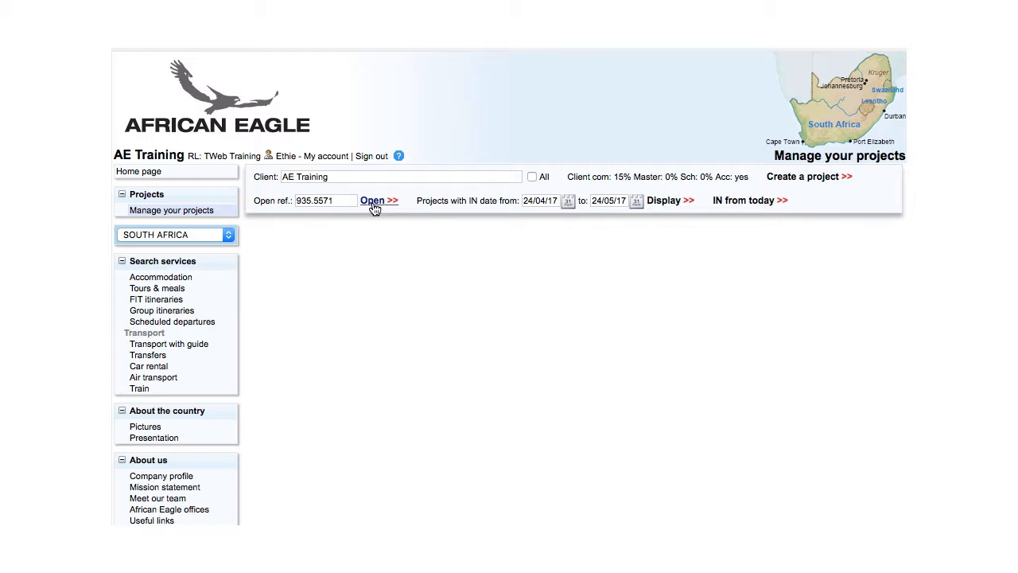
pyautogui.click(374, 200)
pyautogui.write('935.55771')
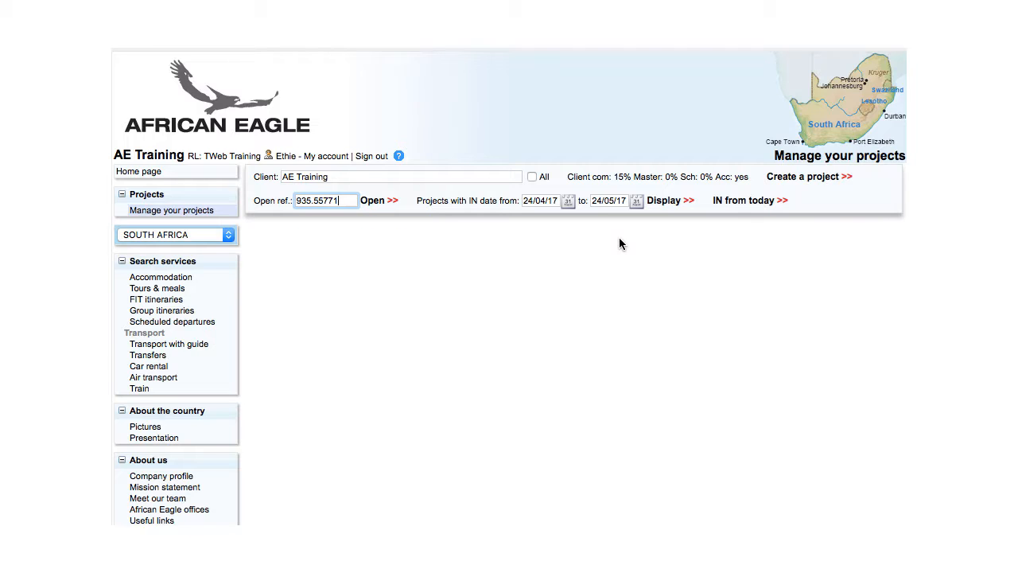
pyautogui.moveTo(353, 188)
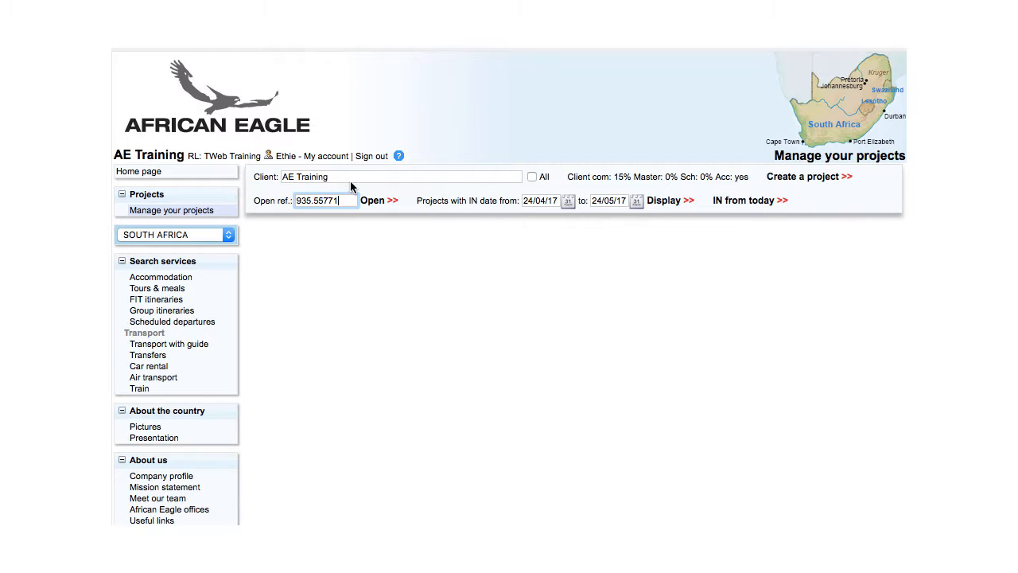
# Step: Display the projects whose IN date falls in the chosen June 2017 range
pyautogui.click(372, 201)
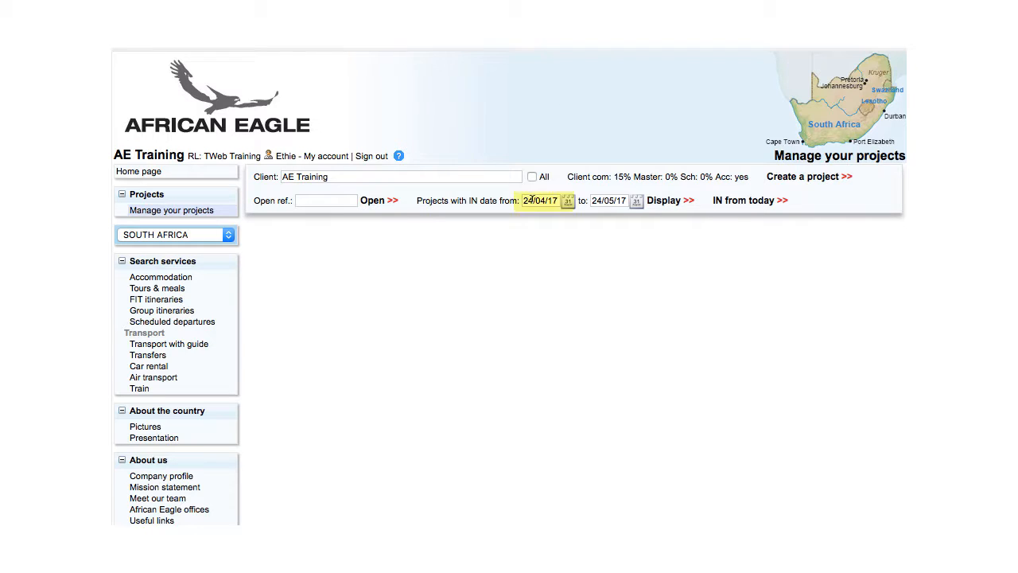
pyautogui.write('01/04/17')
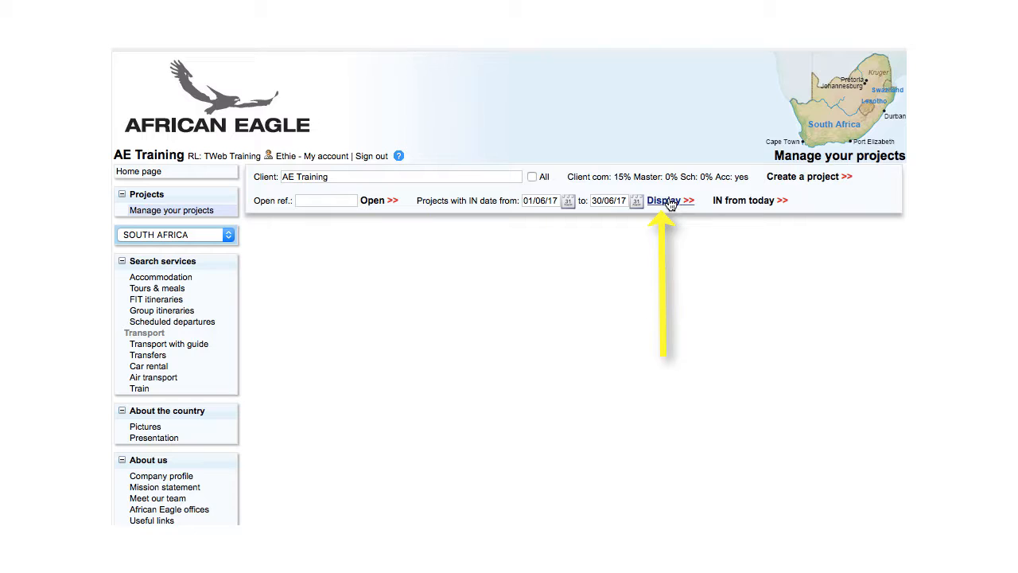
pyautogui.click(664, 200)
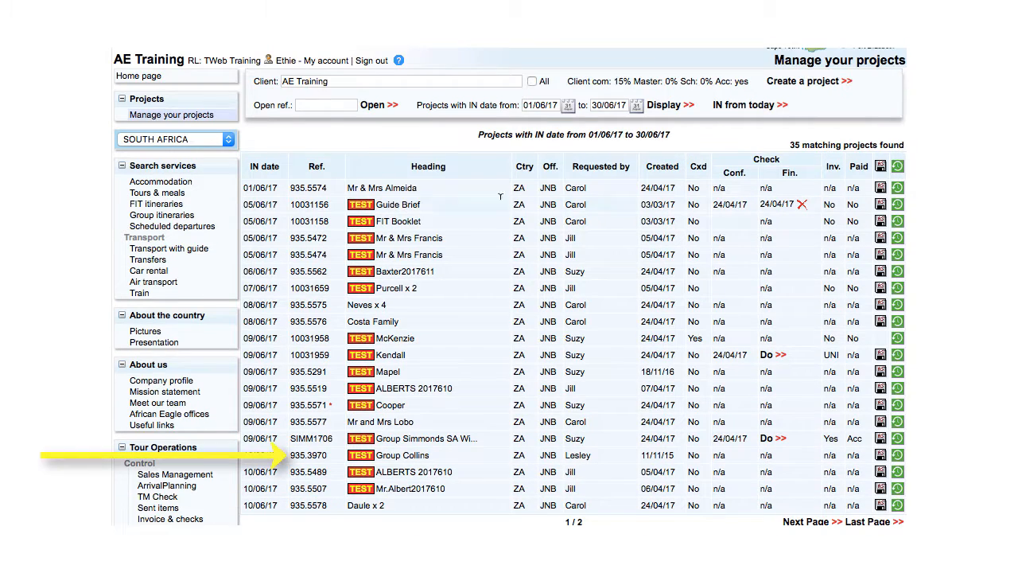
# Step: List projects with an IN date from today and page through the 182 matches
pyautogui.click(742, 105)
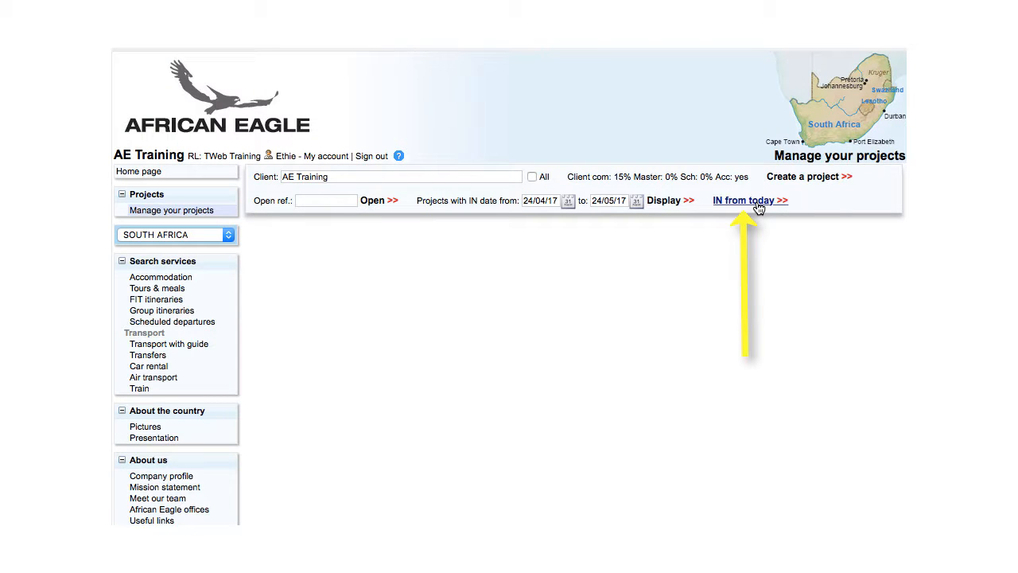
pyautogui.click(741, 201)
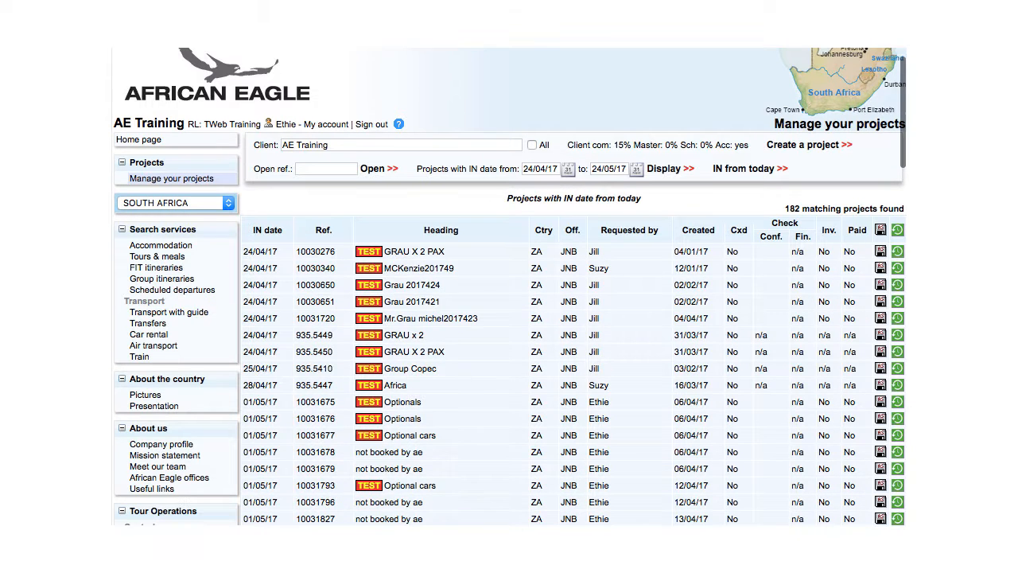
pyautogui.scroll(-3)
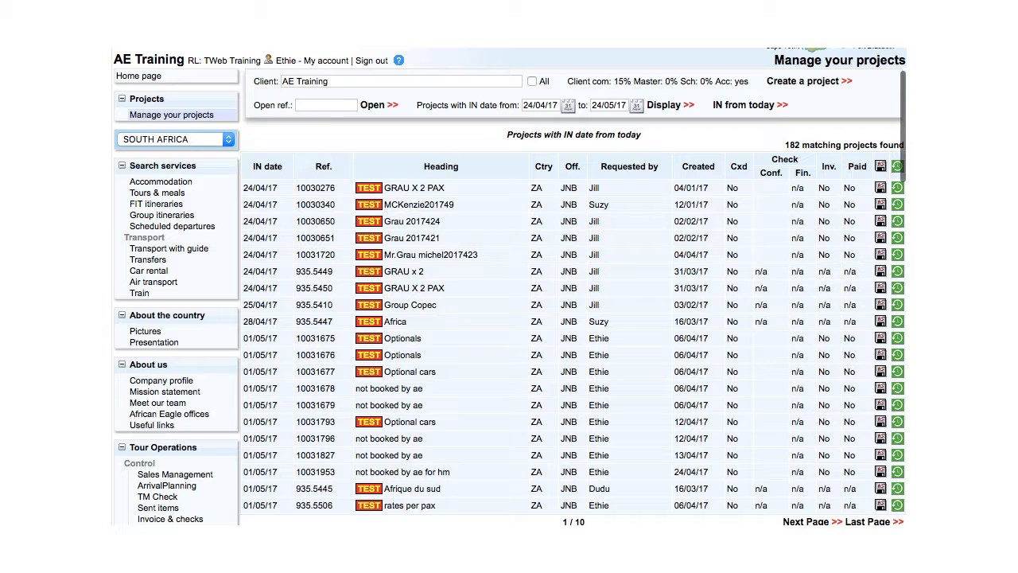
pyautogui.scroll(-3)
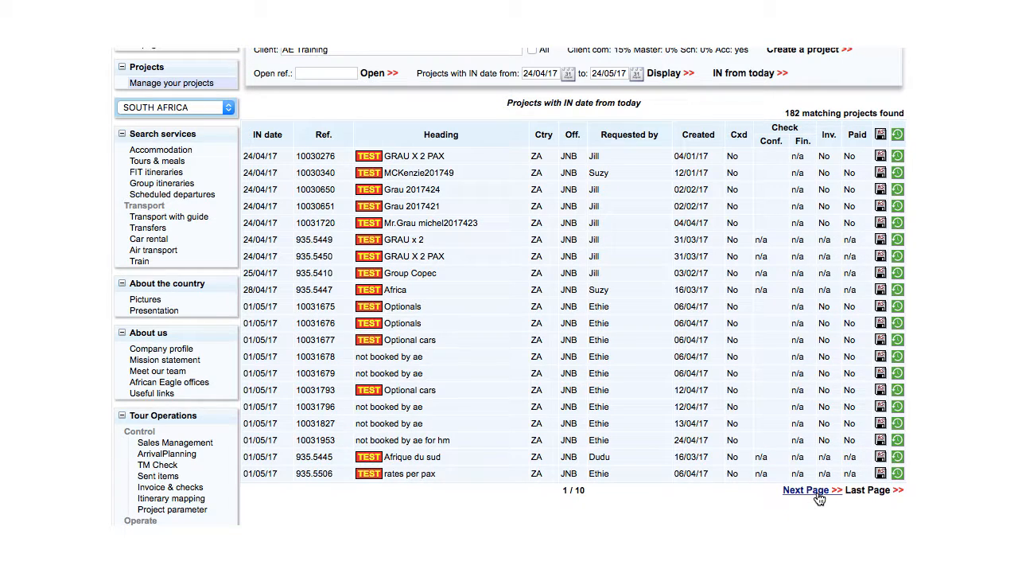
pyautogui.click(806, 489)
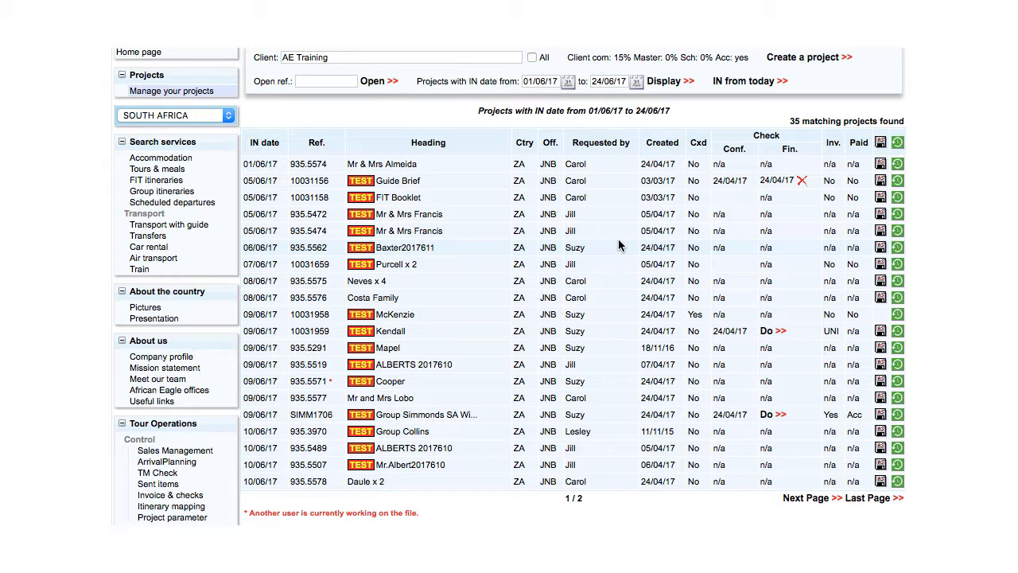
pyautogui.doubleClick(310, 164)
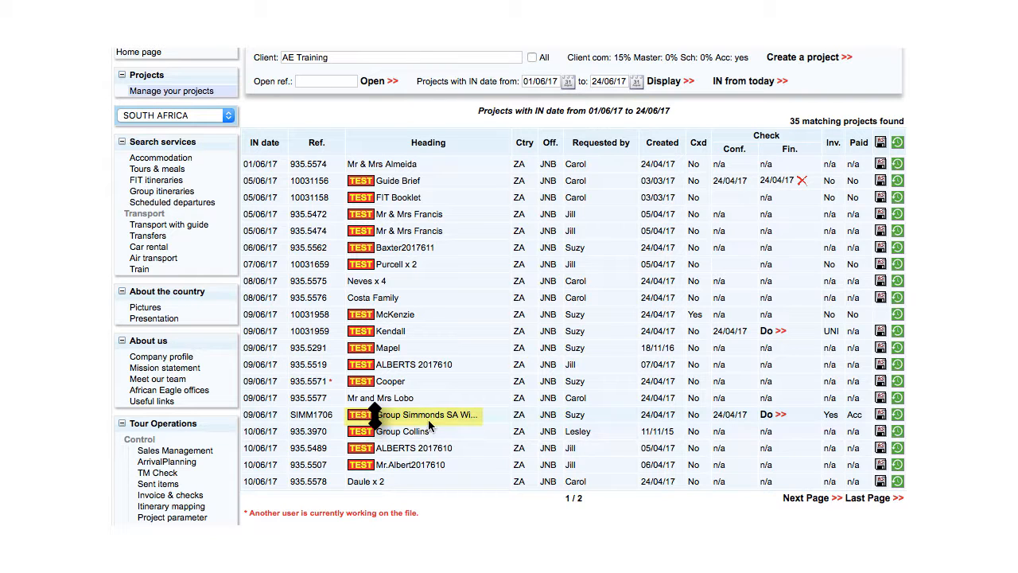
pyautogui.moveTo(428, 414)
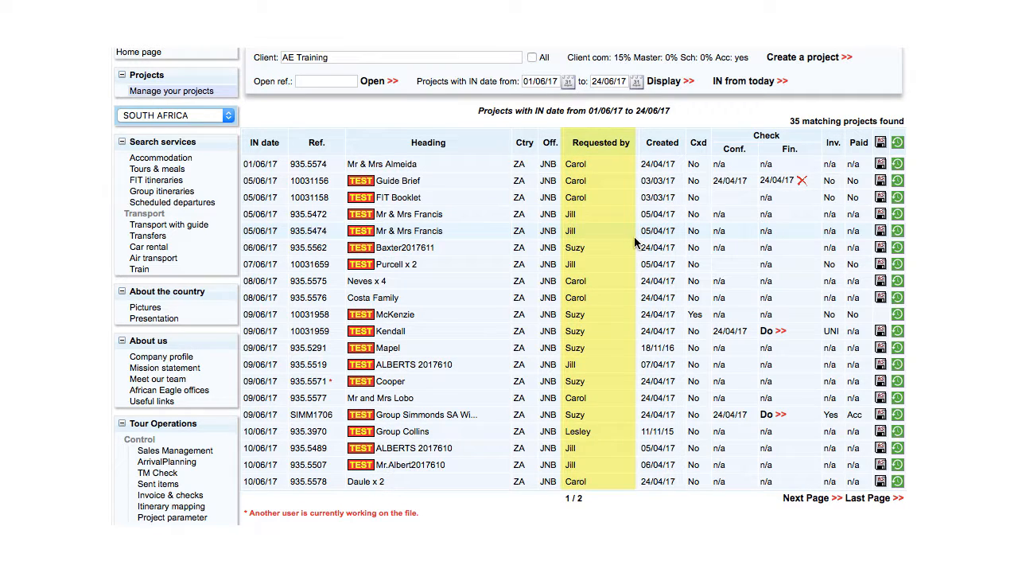
pyautogui.click(662, 144)
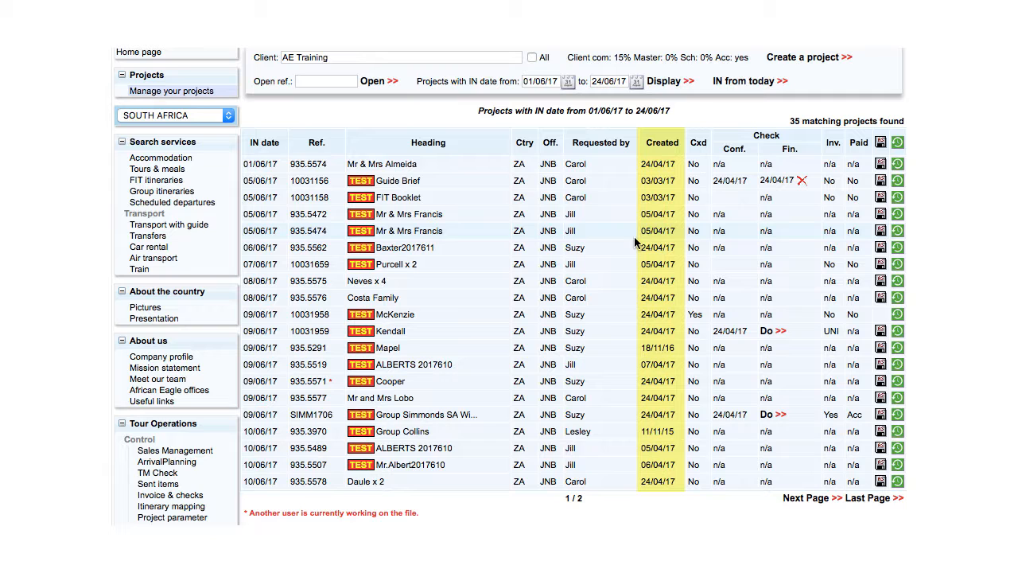
pyautogui.moveTo(644, 197)
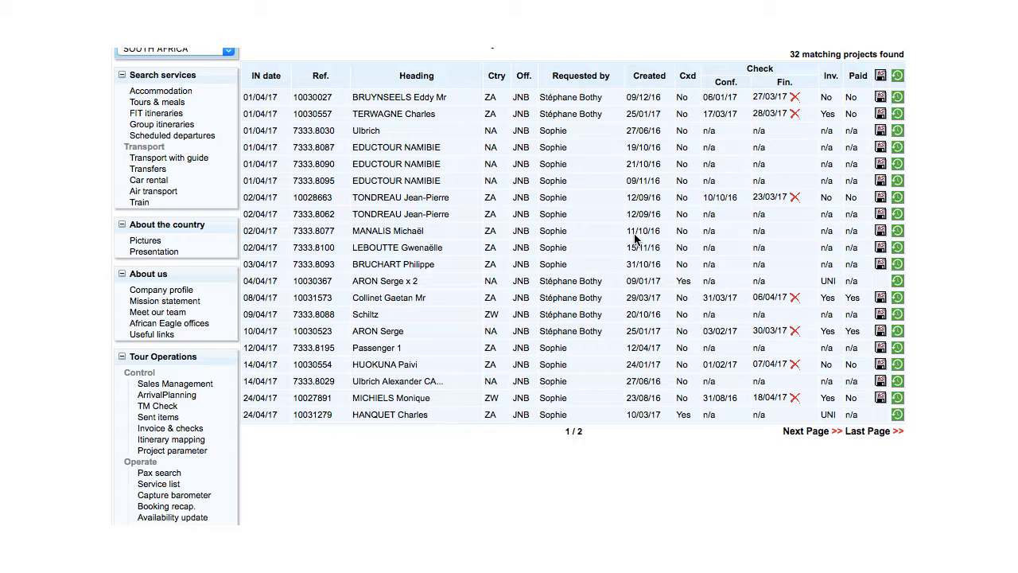
# Step: Review the Check Conf./Fin. and Inv./Paid columns of the April 2017 project list
pyautogui.click(853, 297)
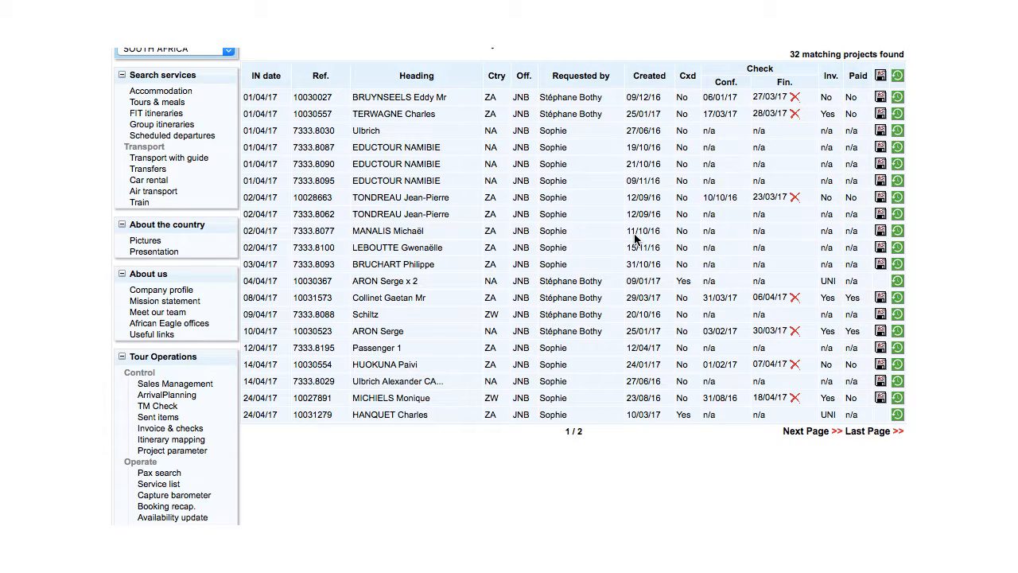
pyautogui.click(851, 398)
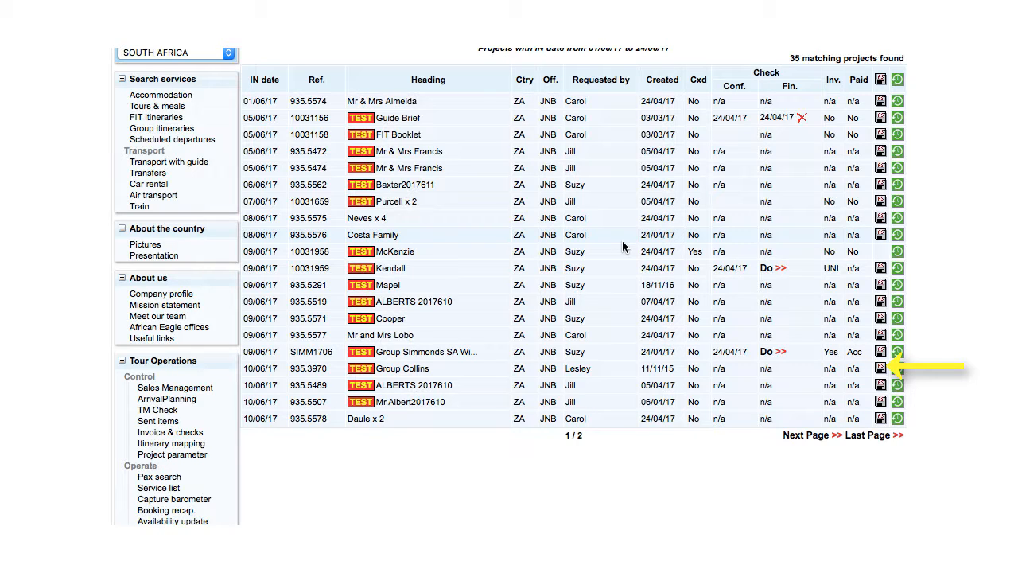
# Step: Open the previous versions of project EXTBEV1719 from its green versions icon
pyautogui.click(880, 368)
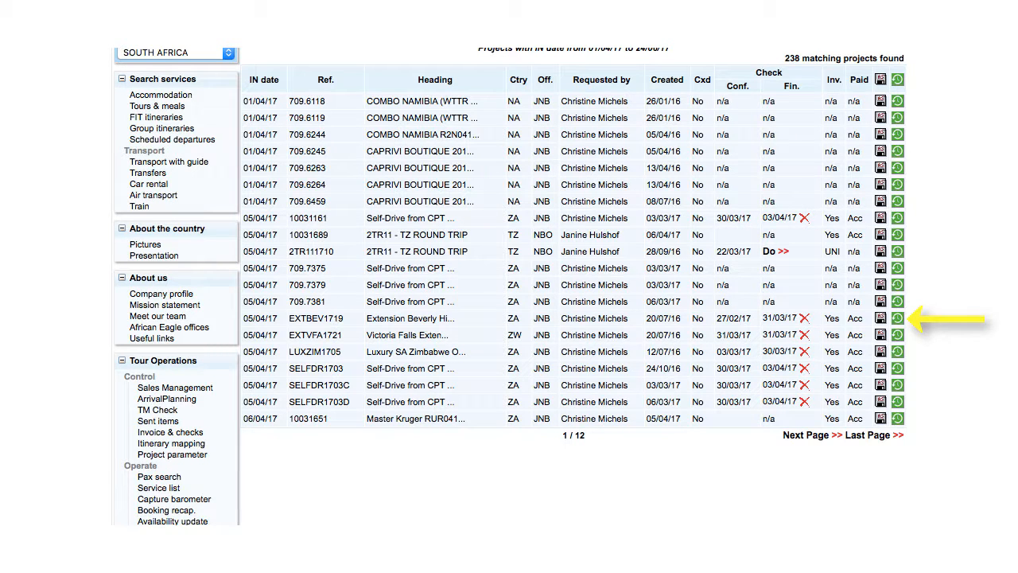
pyautogui.click(881, 318)
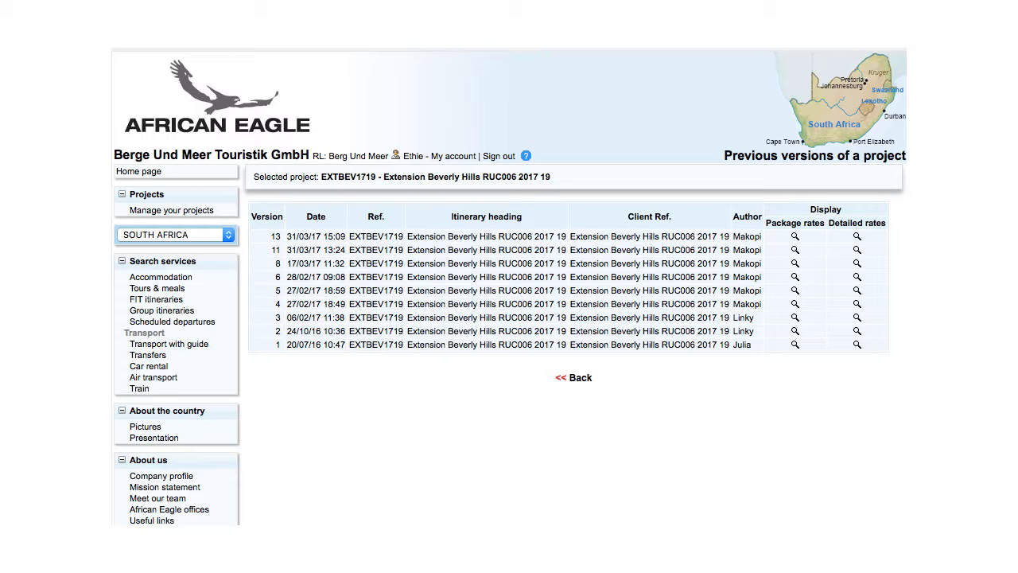
# Step: Display version 6 of Extension Beverly Hills with package rates in a separate window
pyautogui.click(315, 216)
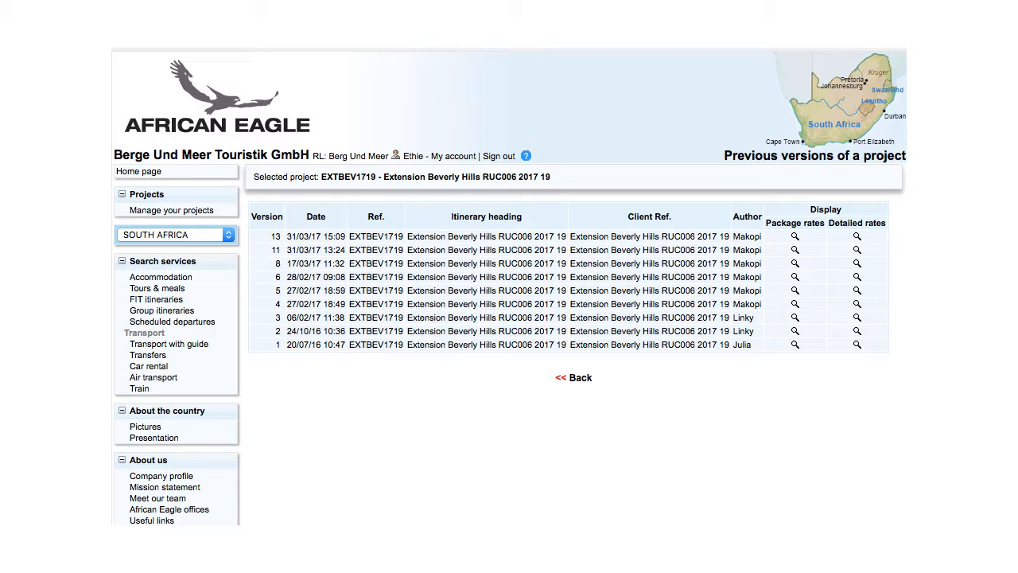
pyautogui.moveTo(636, 239)
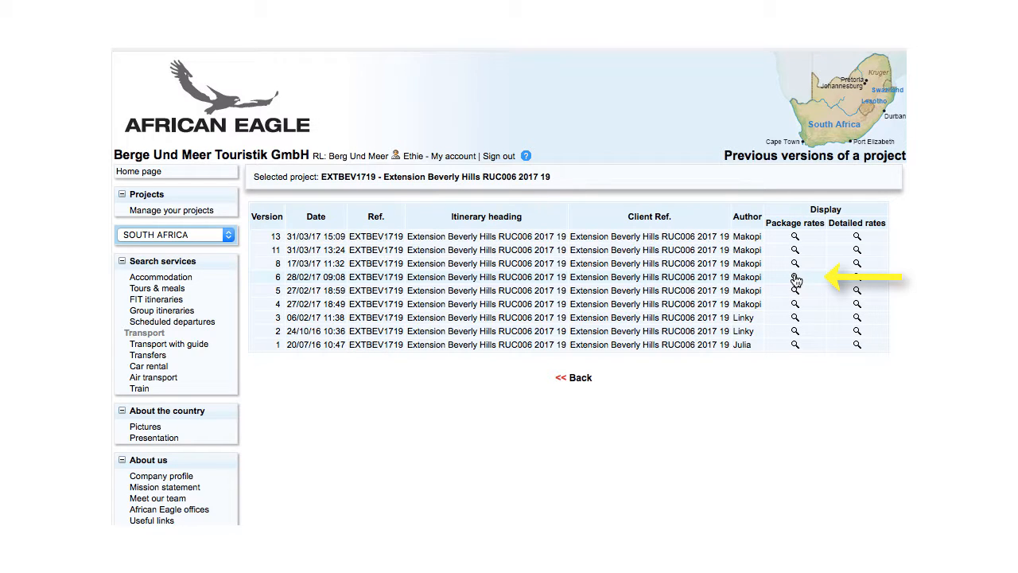
pyautogui.click(795, 276)
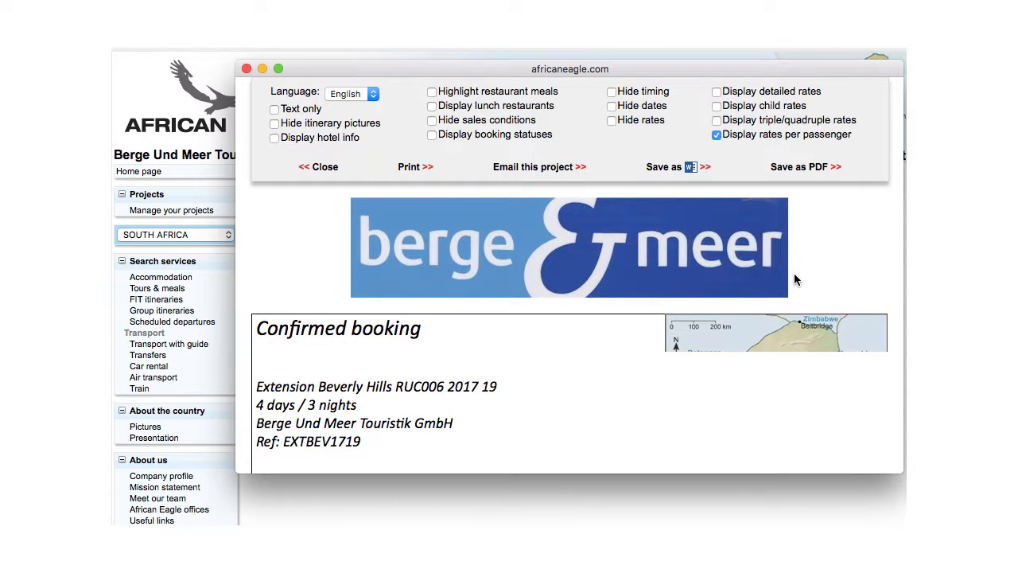